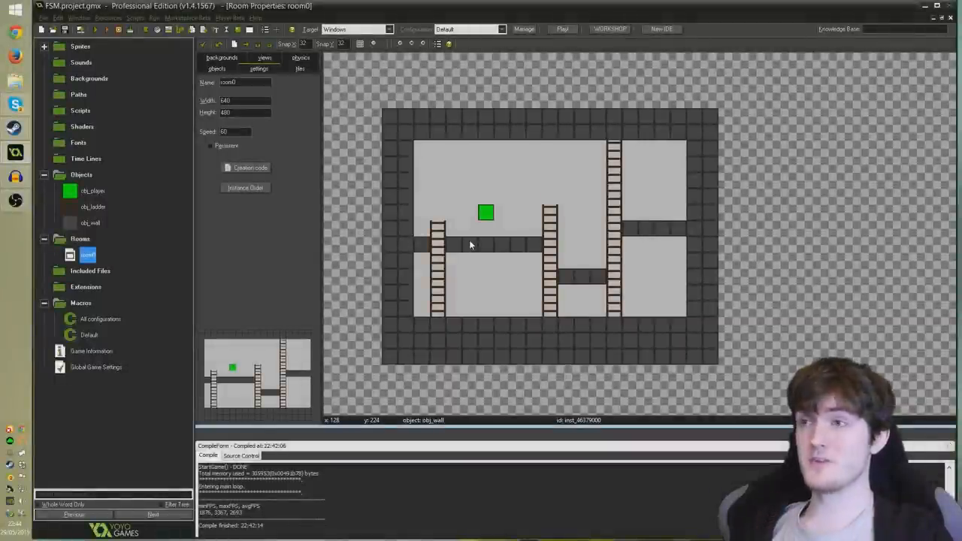
pyautogui.moveTo(598, 328)
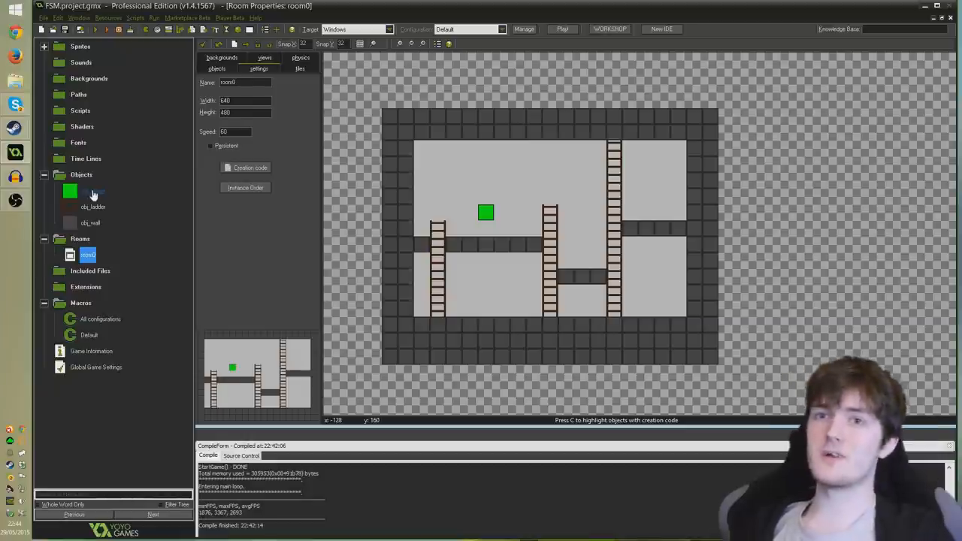
# - Bring up the player object's create and step event code for review
pyautogui.doubleClick(93, 191)
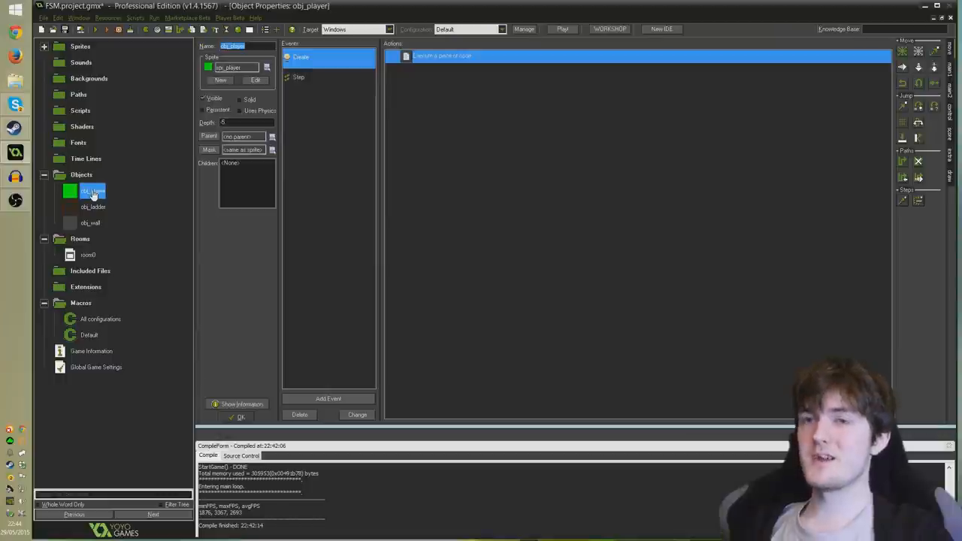
pyautogui.doubleClick(442, 55)
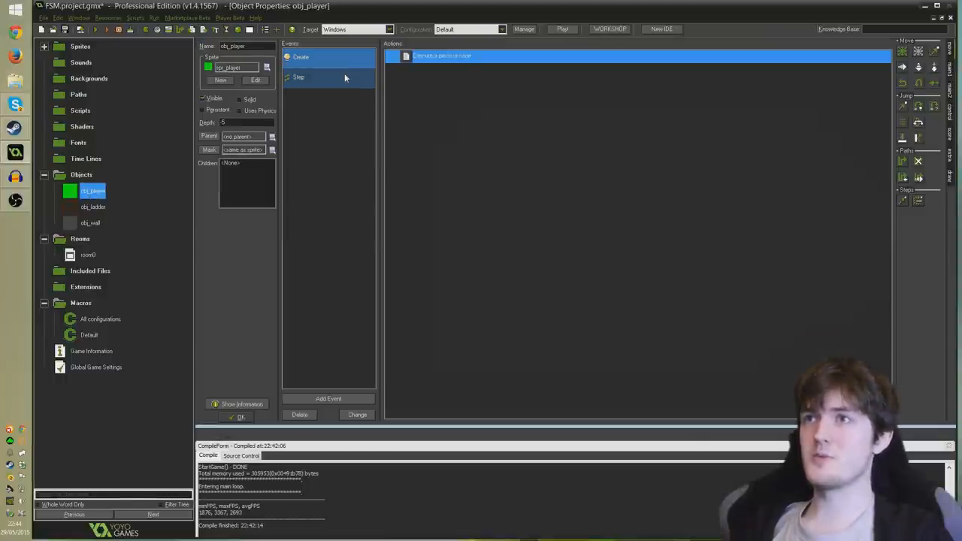
pyautogui.doubleClick(299, 76)
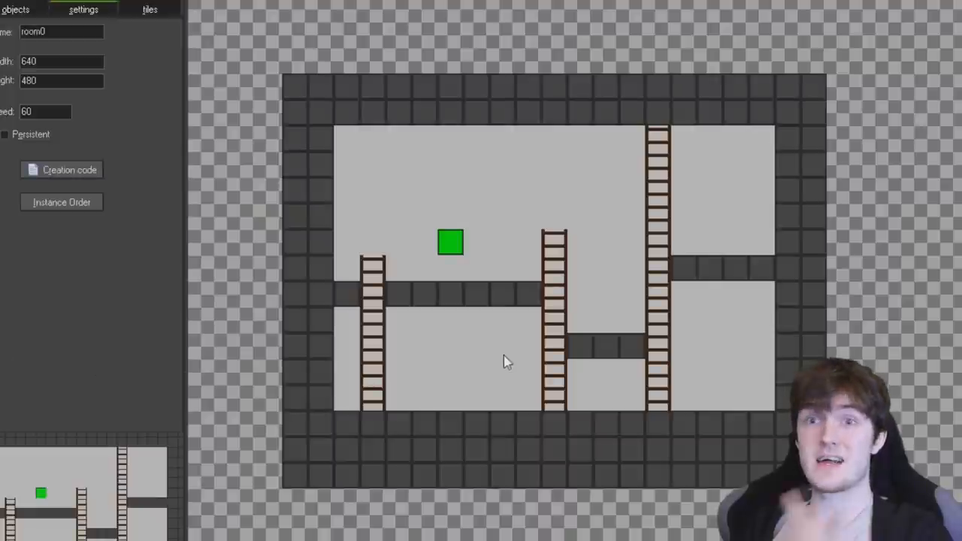
pyautogui.moveTo(556, 361)
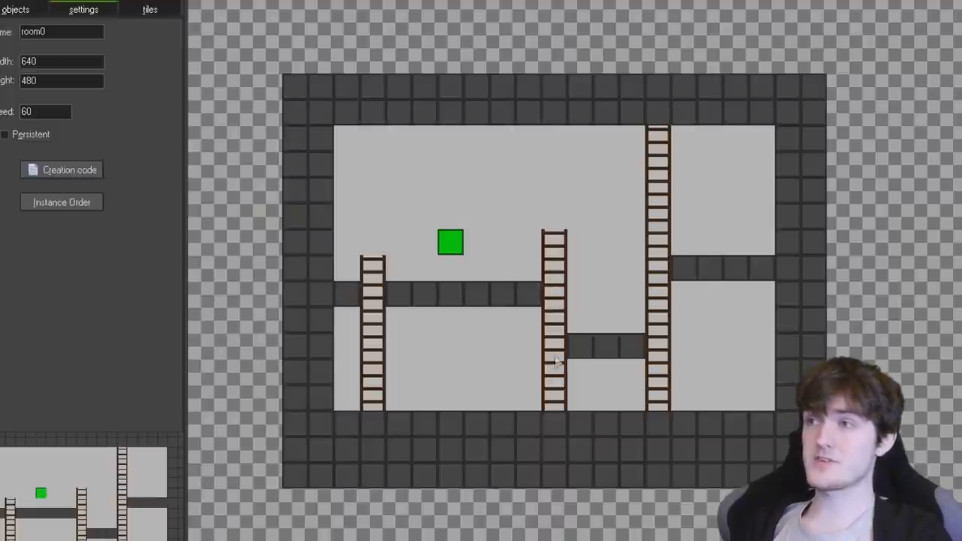
pyautogui.moveTo(378, 354)
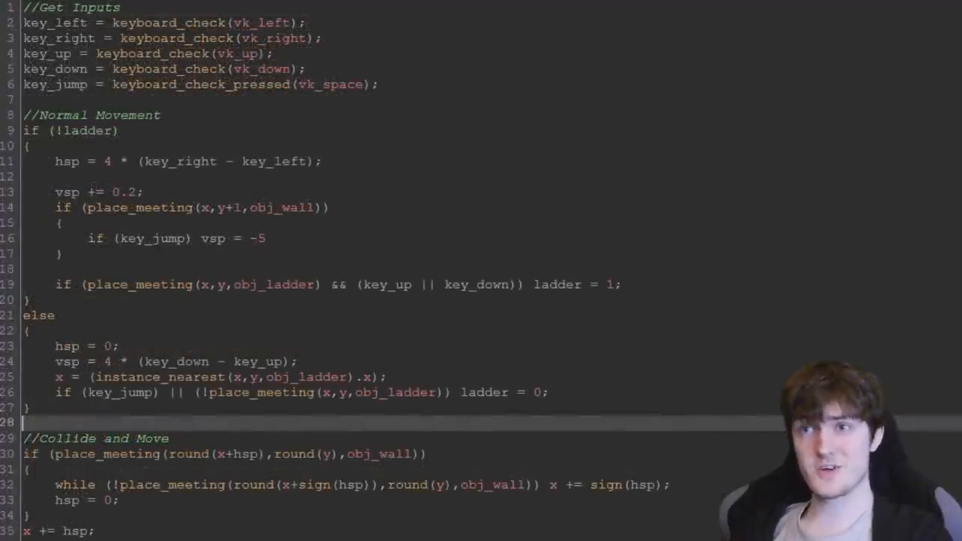
# - Walk down through the step code, pointing out the ladder-joining line
pyautogui.scroll(-3)
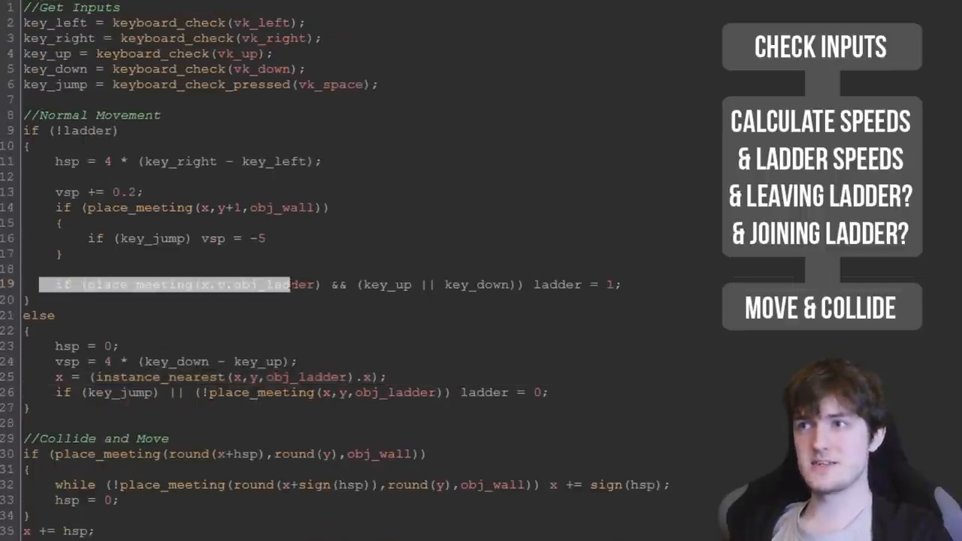
pyautogui.click(63, 269)
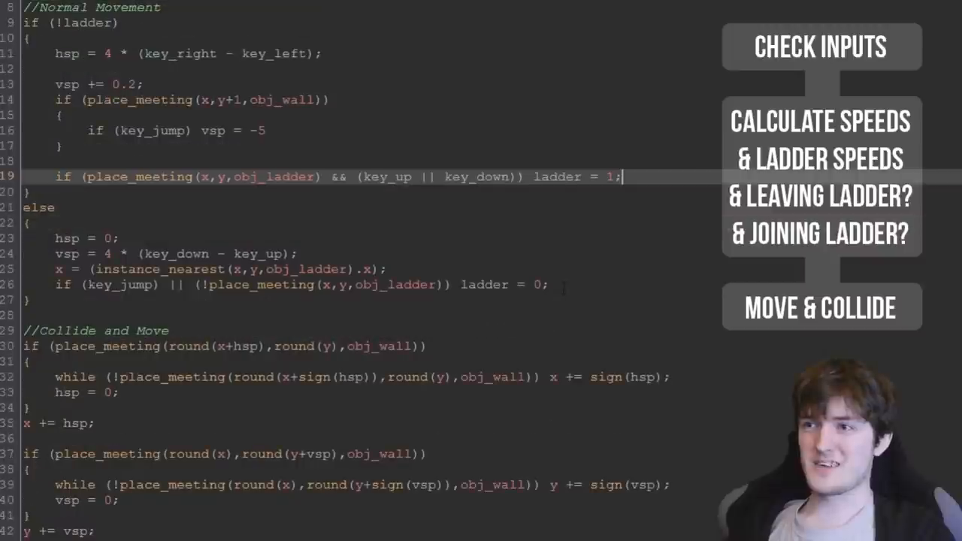
pyautogui.scroll(-3)
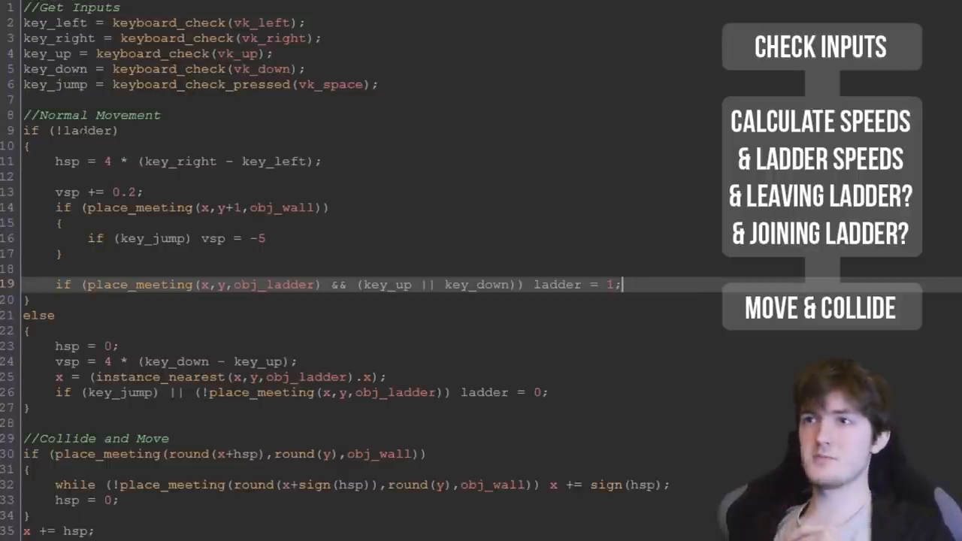
pyautogui.scroll(-3)
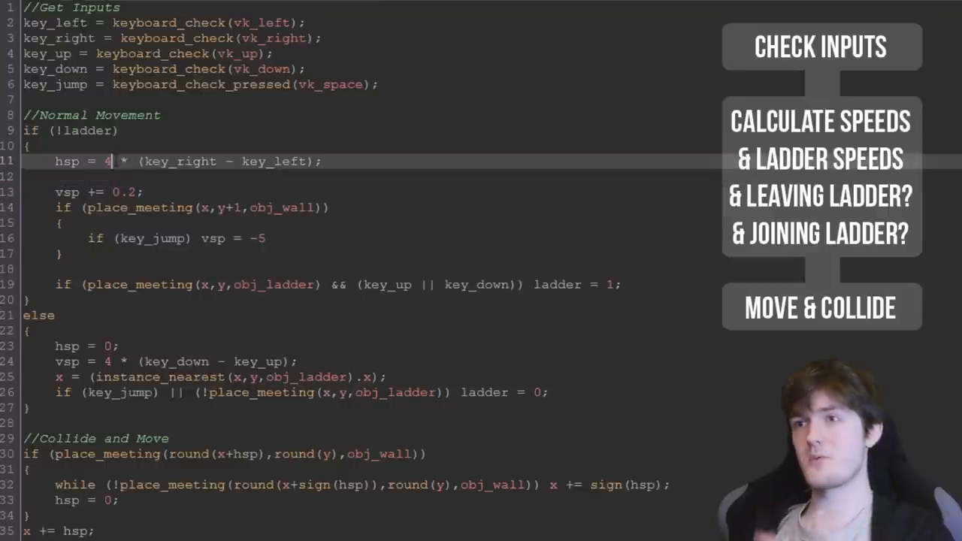
pyautogui.scroll(-3)
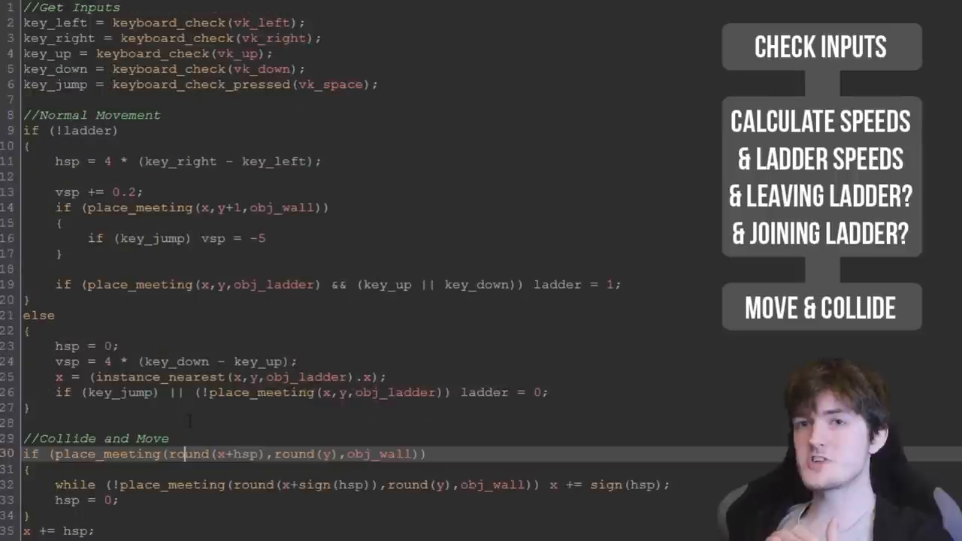
pyautogui.scroll(-3)
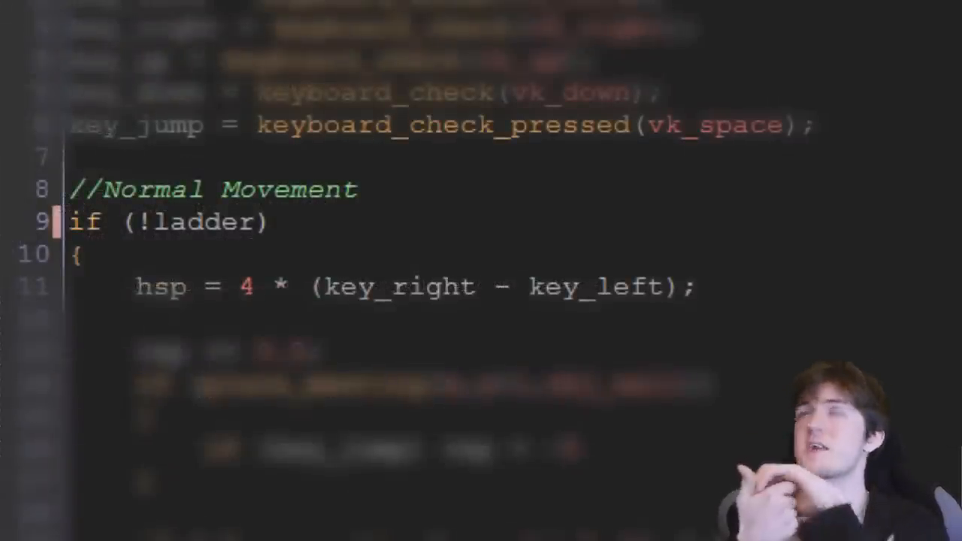
# - Add the conditions && (!talking) && (!attacking) && (!swimming) to illustrate growing checks
pyautogui.write('&& (!talking)')
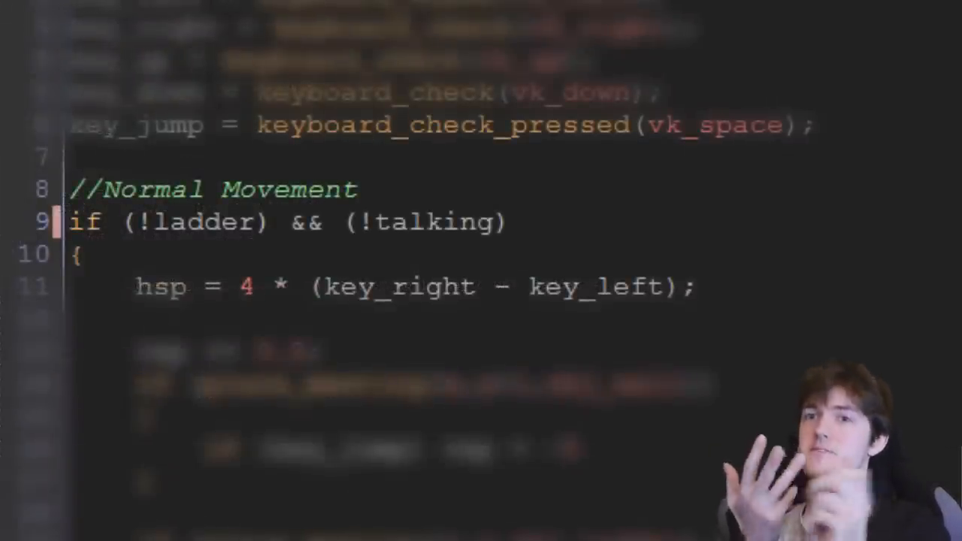
pyautogui.write('&& (!attacking) && (!swimming)')
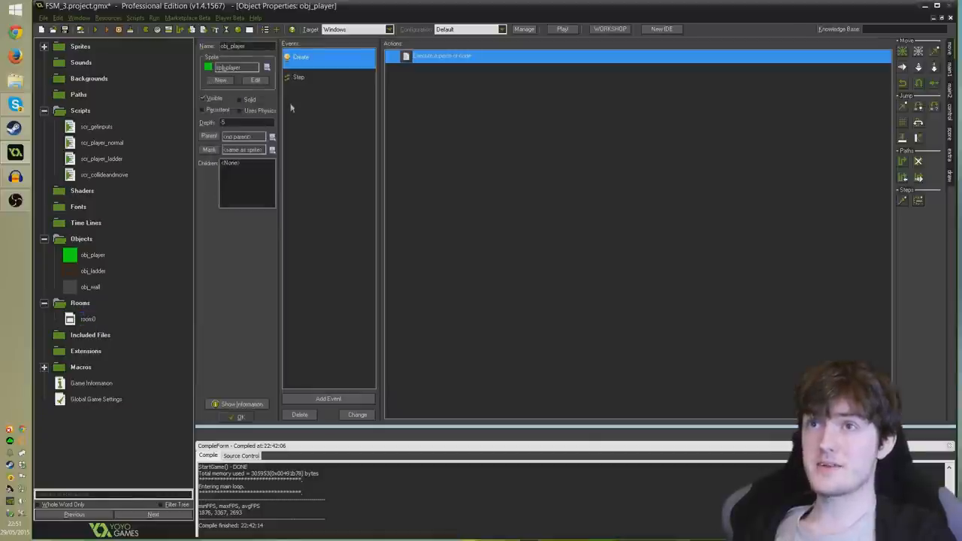
pyautogui.moveTo(335, 268)
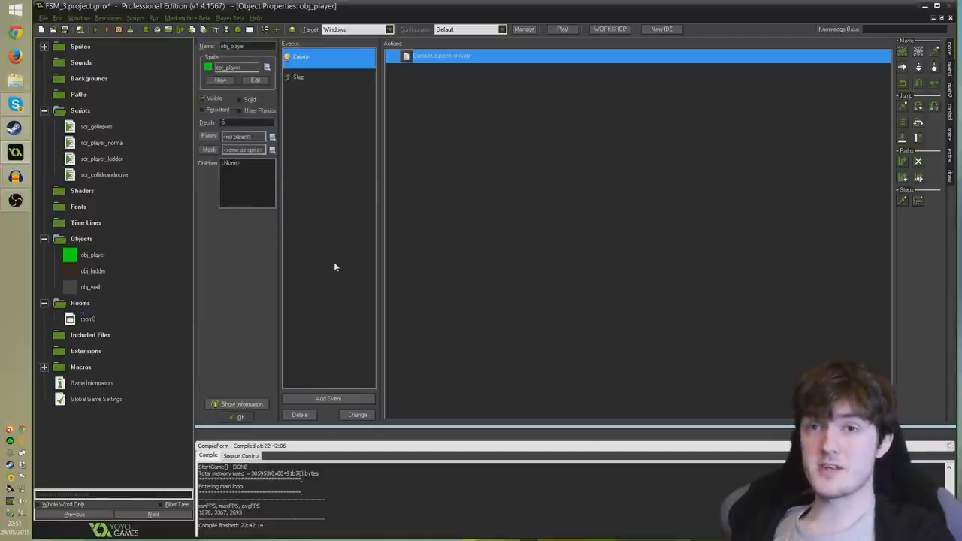
# - From the step event, go into room0 and its creation code for the enum
pyautogui.click(298, 77)
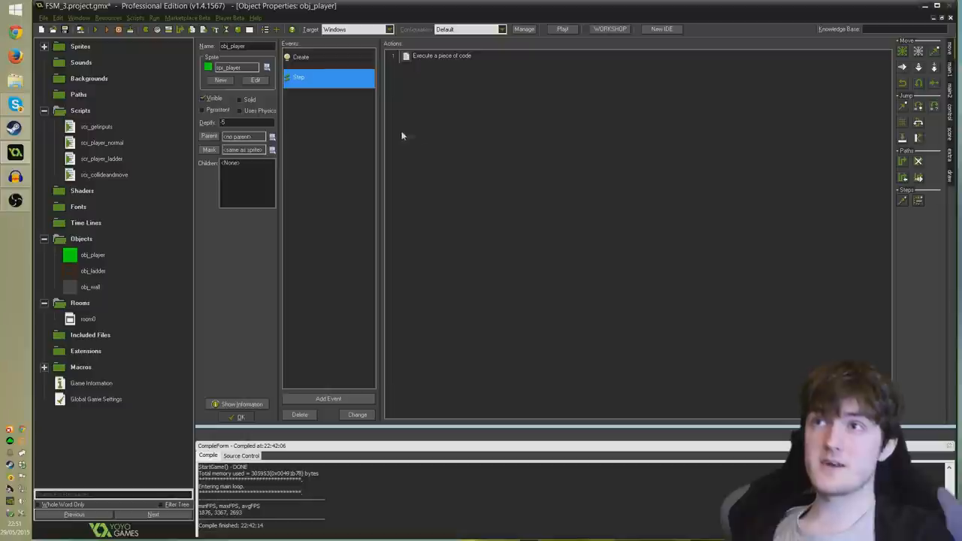
pyautogui.moveTo(442, 103)
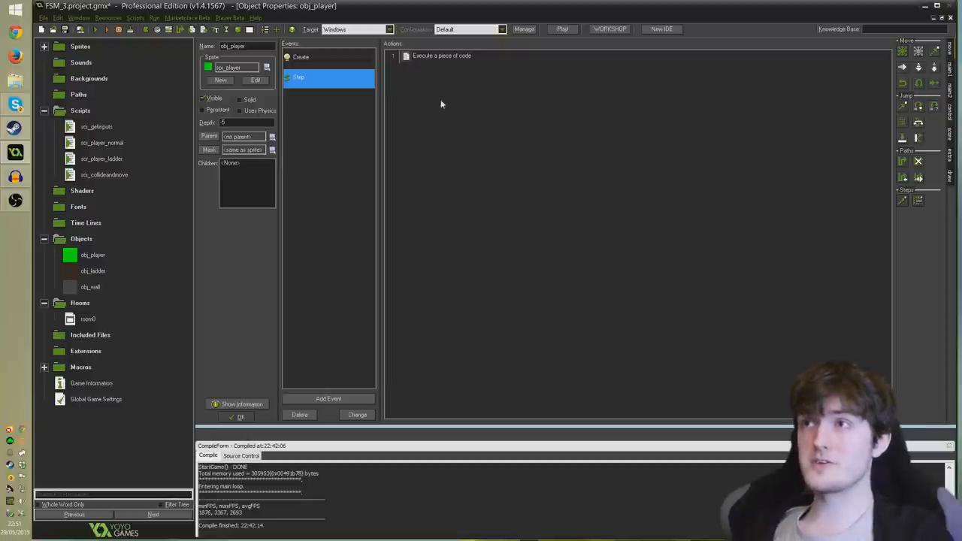
pyautogui.moveTo(144, 204)
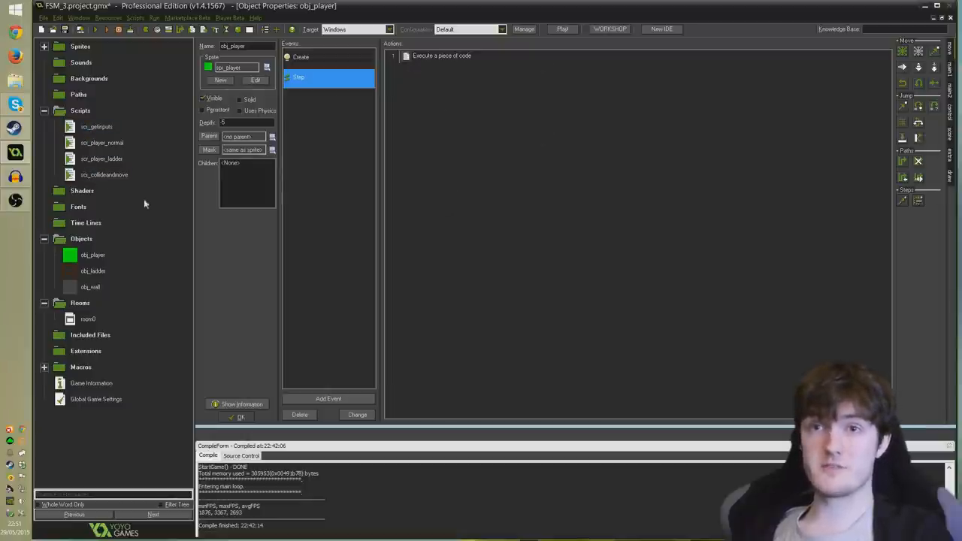
pyautogui.moveTo(187, 221)
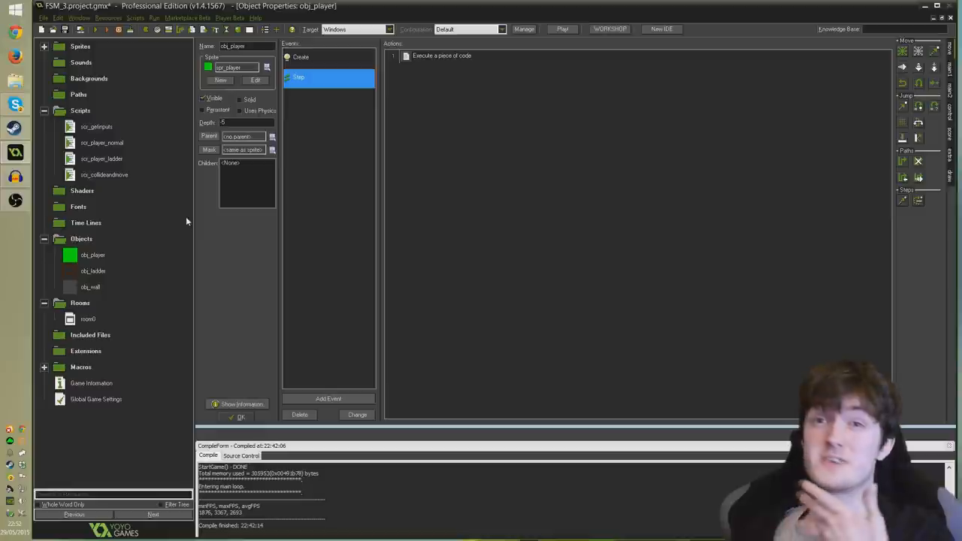
pyautogui.moveTo(117, 254)
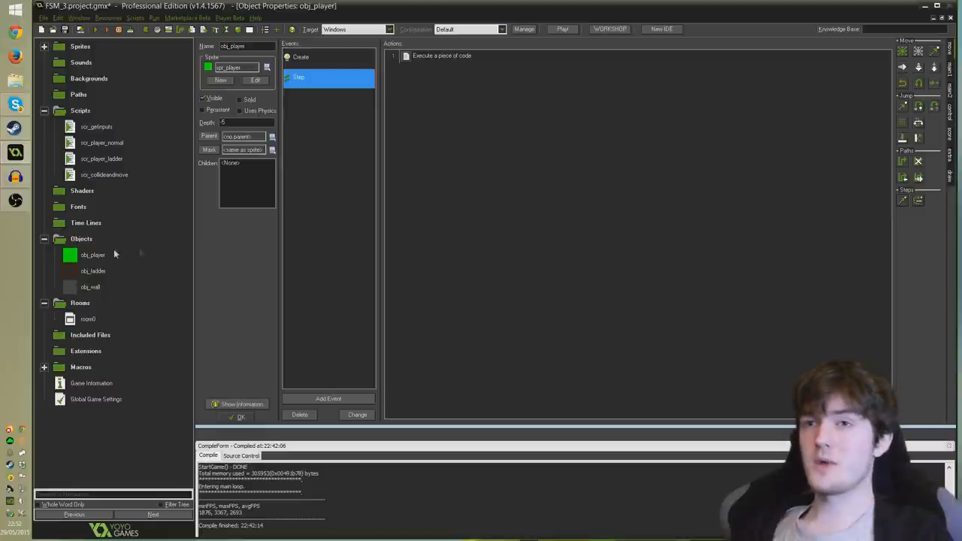
pyautogui.doubleClick(87, 318)
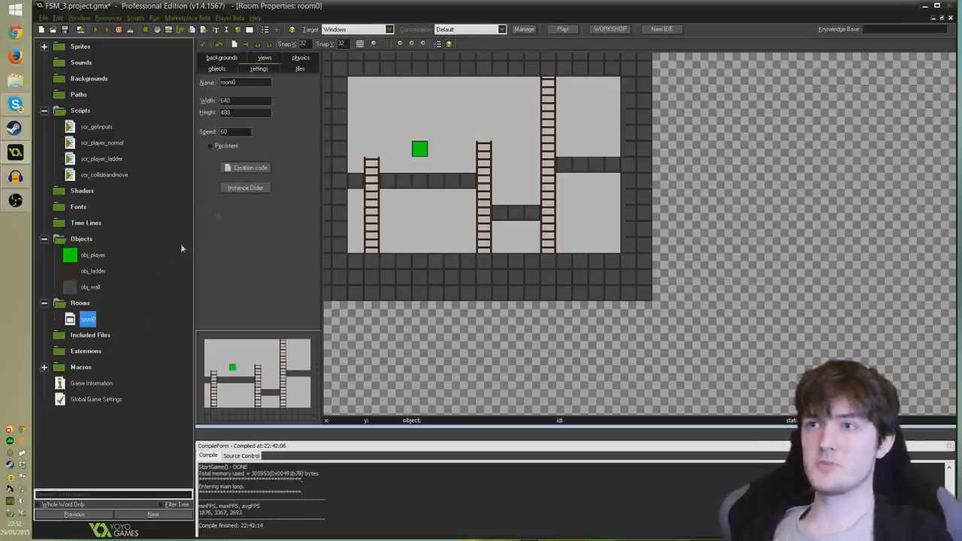
pyautogui.click(249, 168)
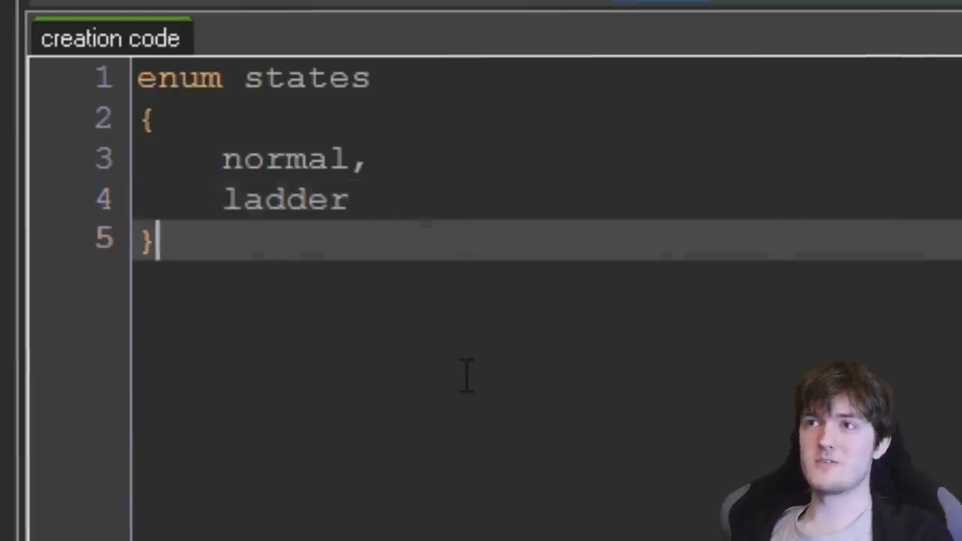
# - Demonstrate enum references by writing states.normal and states.ladder
pyautogui.write('states.')
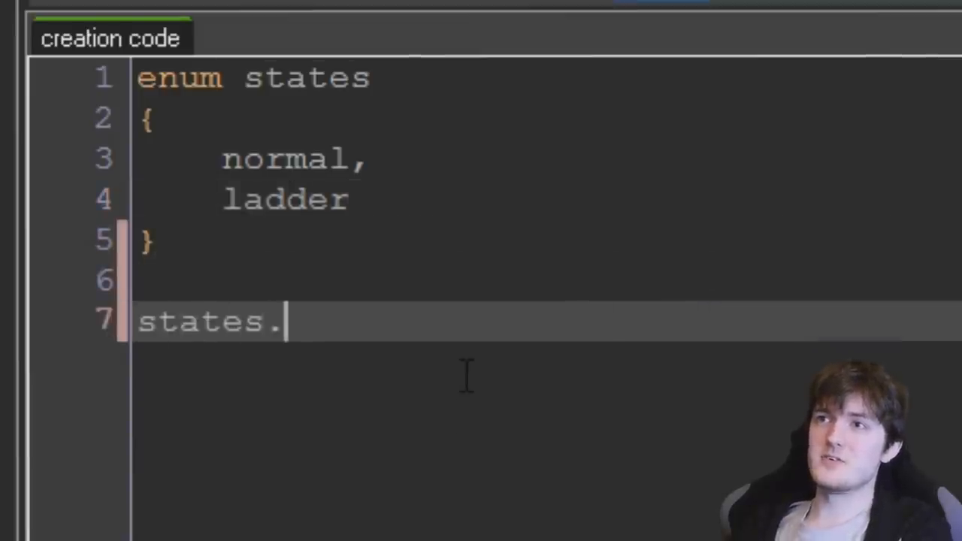
pyautogui.write('normal')
pyautogui.write('st')
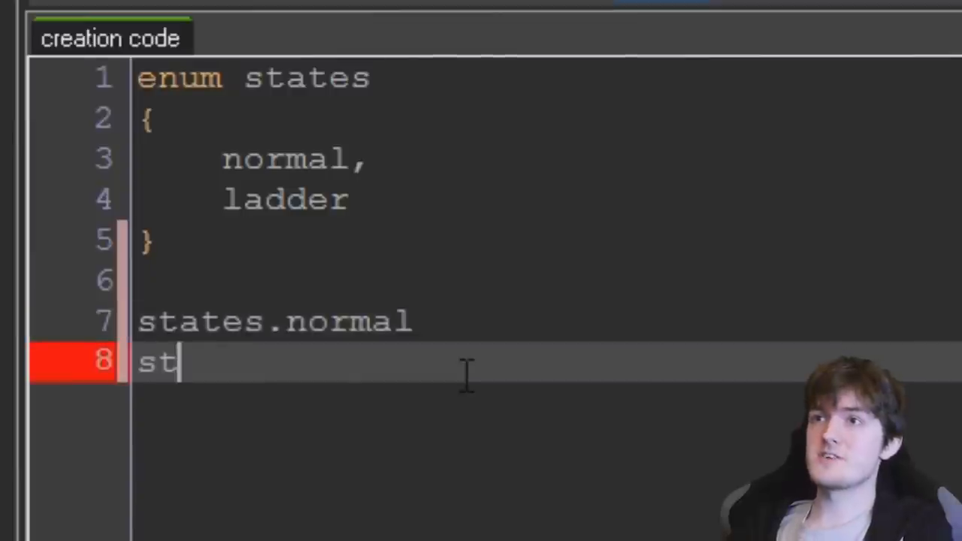
pyautogui.write('ates.ladder')
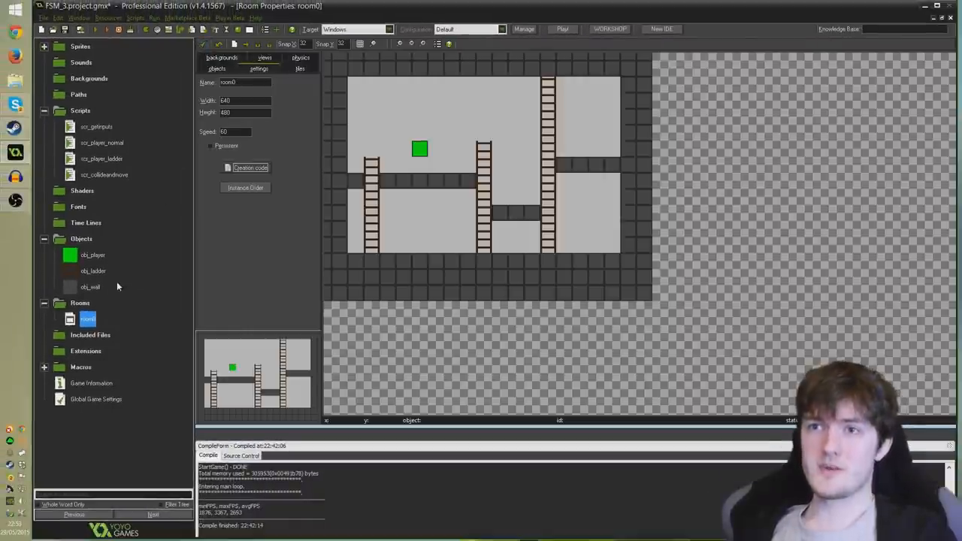
pyautogui.doubleClick(93, 255)
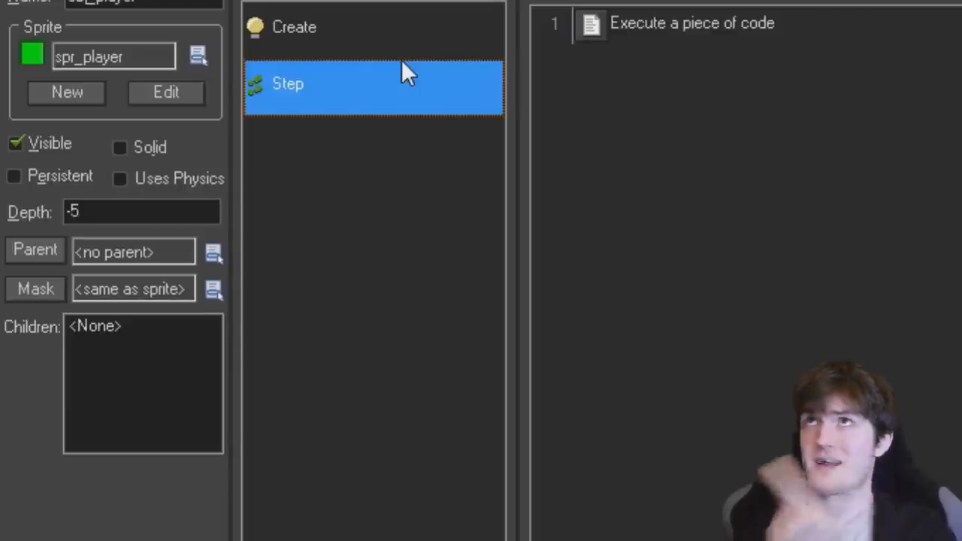
pyautogui.moveTo(421, 68)
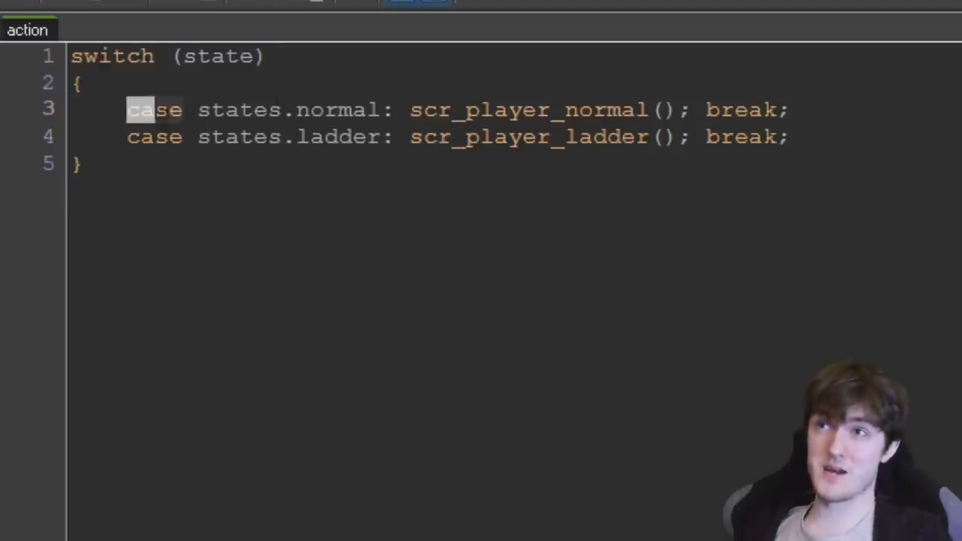
pyautogui.click(394, 109)
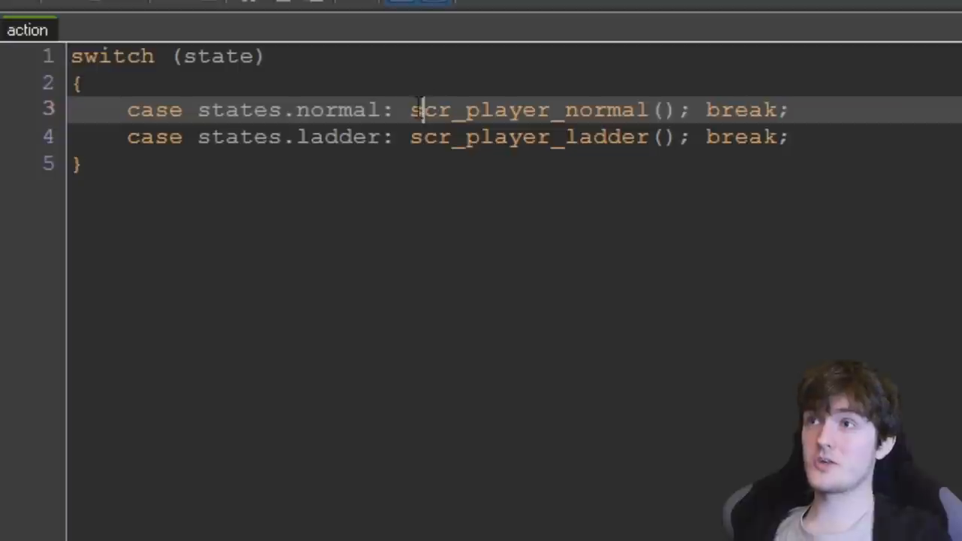
pyautogui.doubleClick(428, 110)
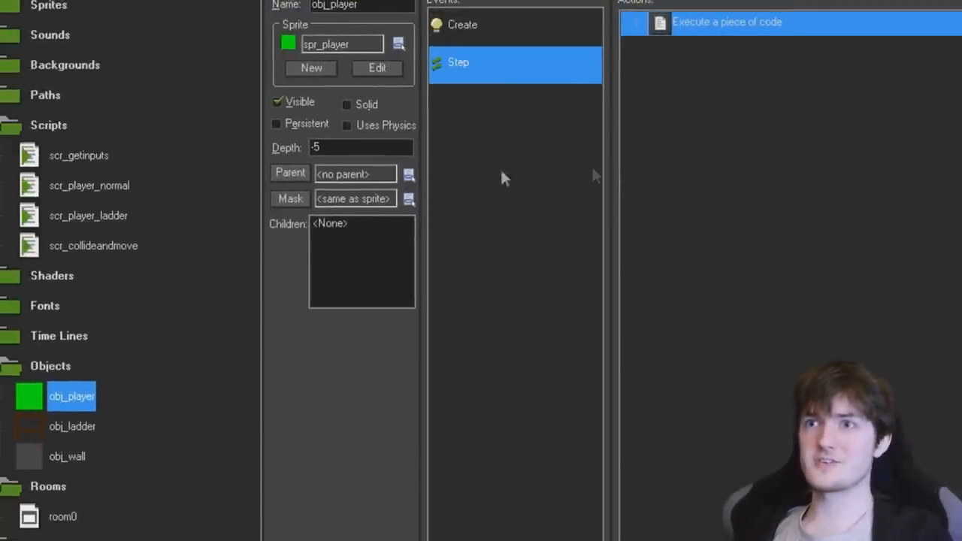
pyautogui.moveTo(136, 178)
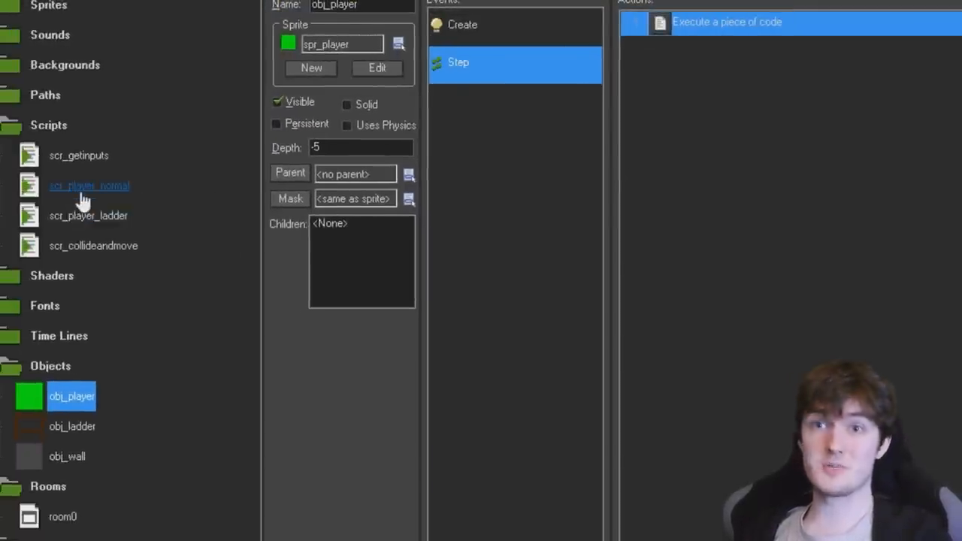
# - Review scr_player_normal, noting its scr_collideandmove call, then view scr_getinputs
pyautogui.doubleClick(89, 186)
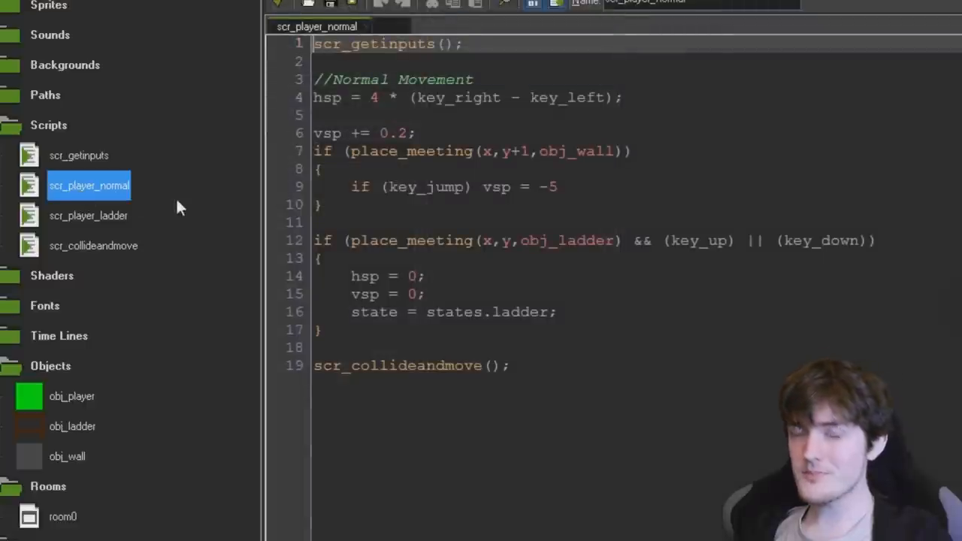
pyautogui.click(323, 259)
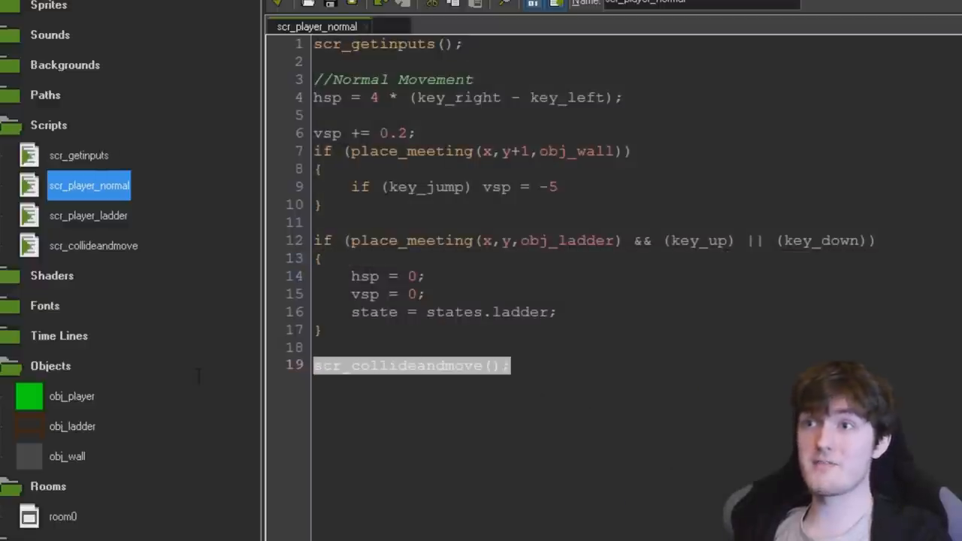
pyautogui.moveTo(209, 384)
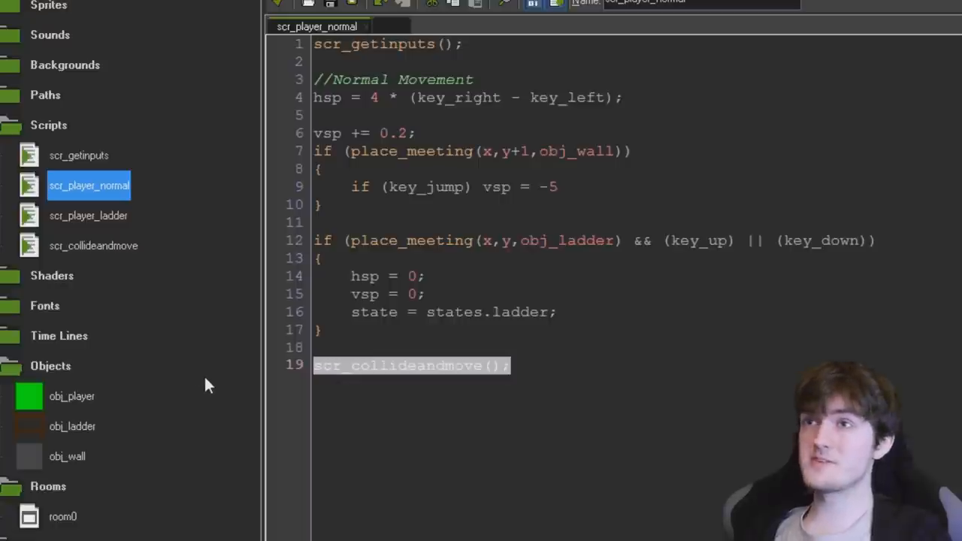
pyautogui.moveTo(228, 394)
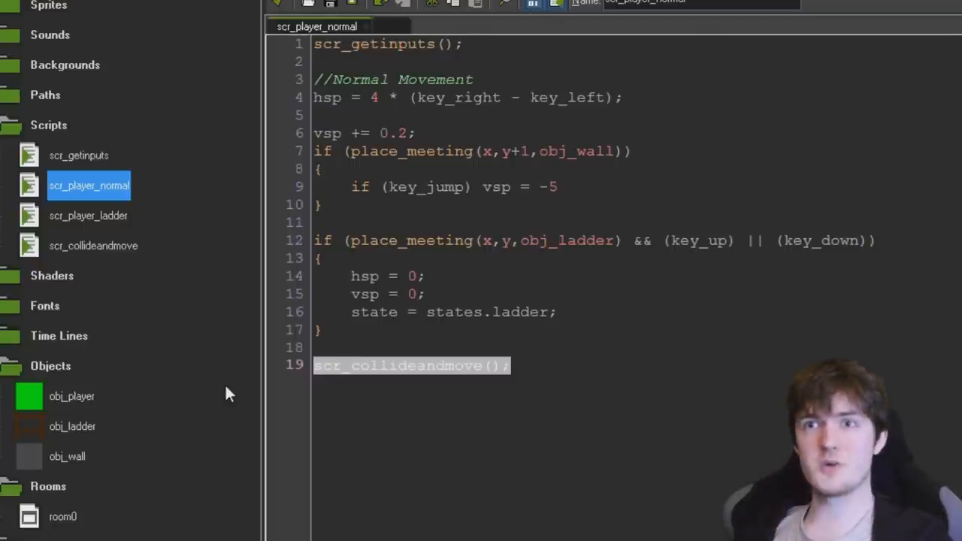
pyautogui.click(78, 155)
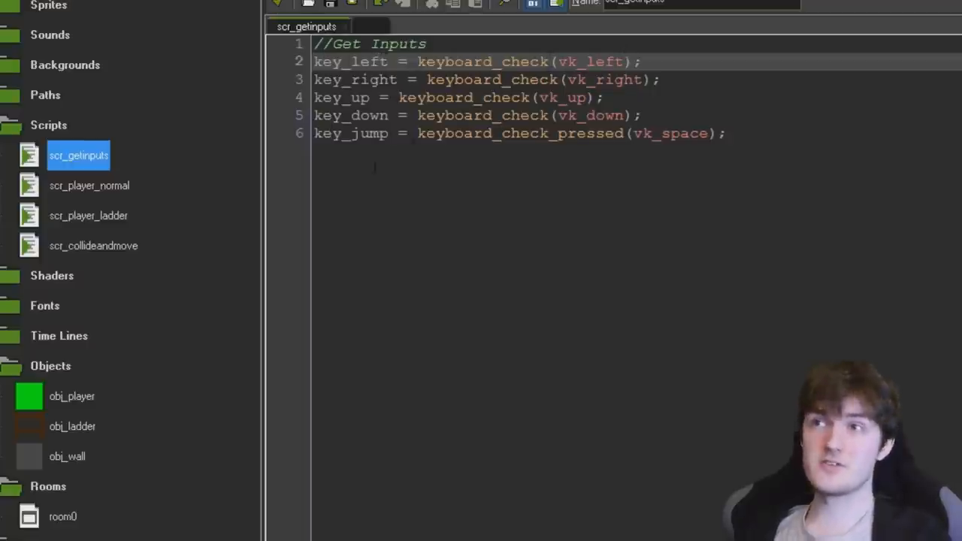
# - Switch back to the scr_player_normal script editor
pyautogui.click(89, 187)
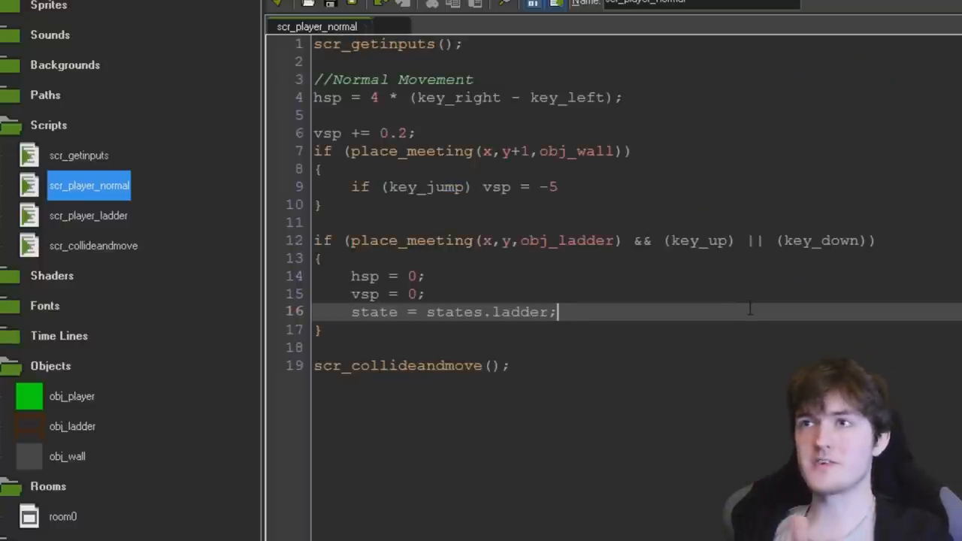
# - Highlight the movement block, collide-and-move call, ladder-entry check and hsp/vsp zeroing, ending on scr_getinputs
pyautogui.moveTo(332, 78); pyautogui.dragTo(514, 187)
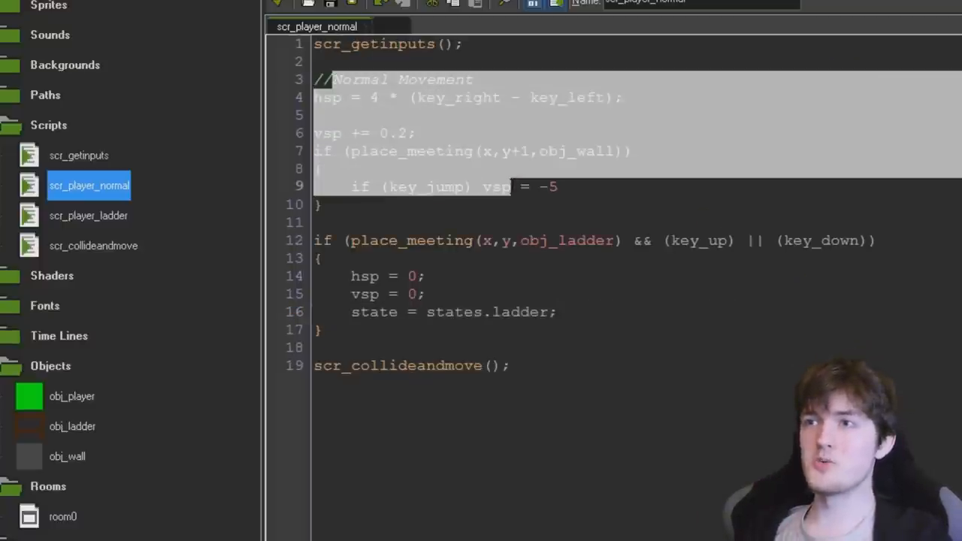
pyautogui.click(504, 241)
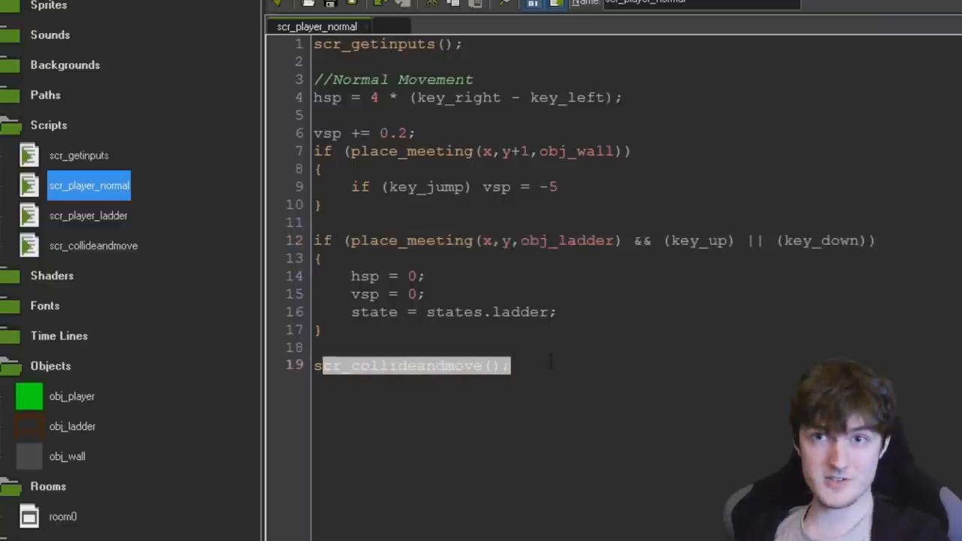
pyautogui.click(322, 259)
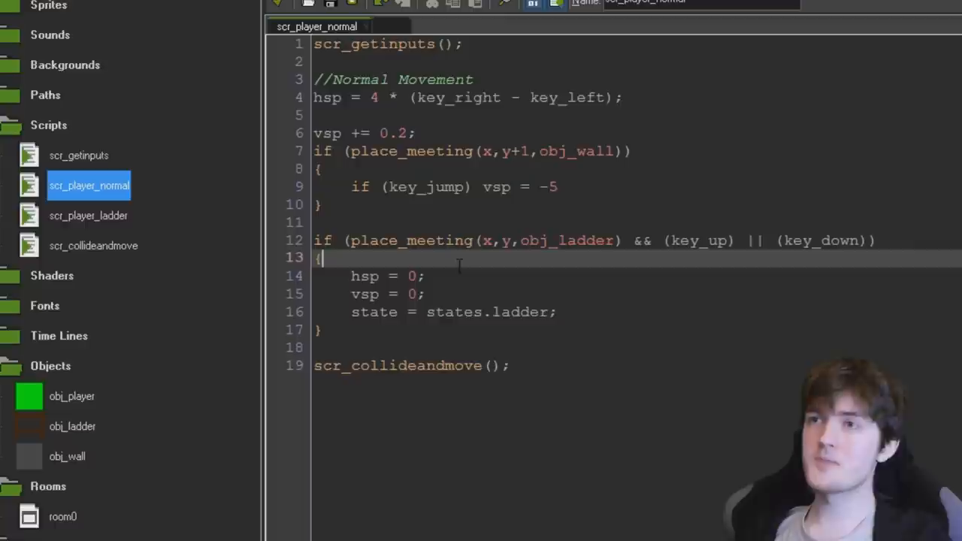
pyautogui.moveTo(312, 240); pyautogui.dragTo(556, 329)
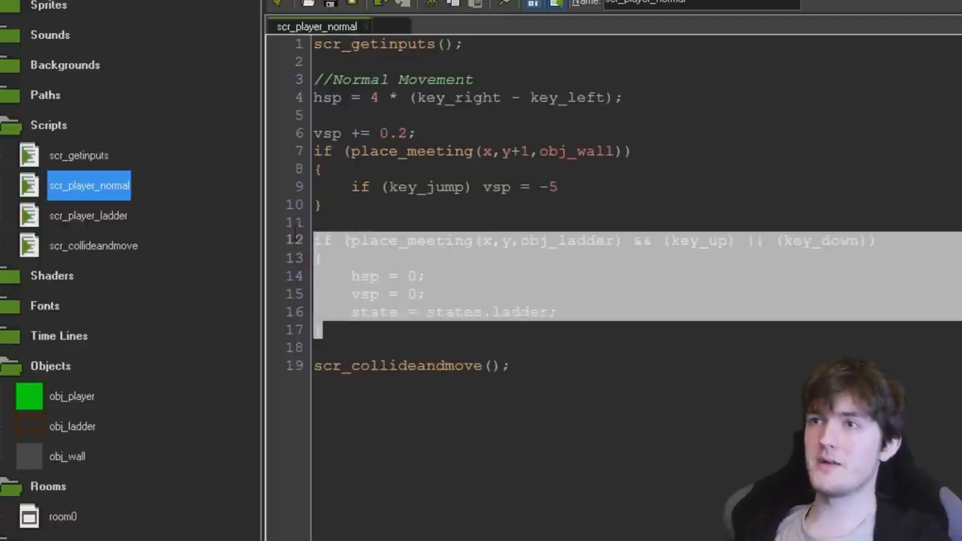
pyautogui.moveTo(449, 253)
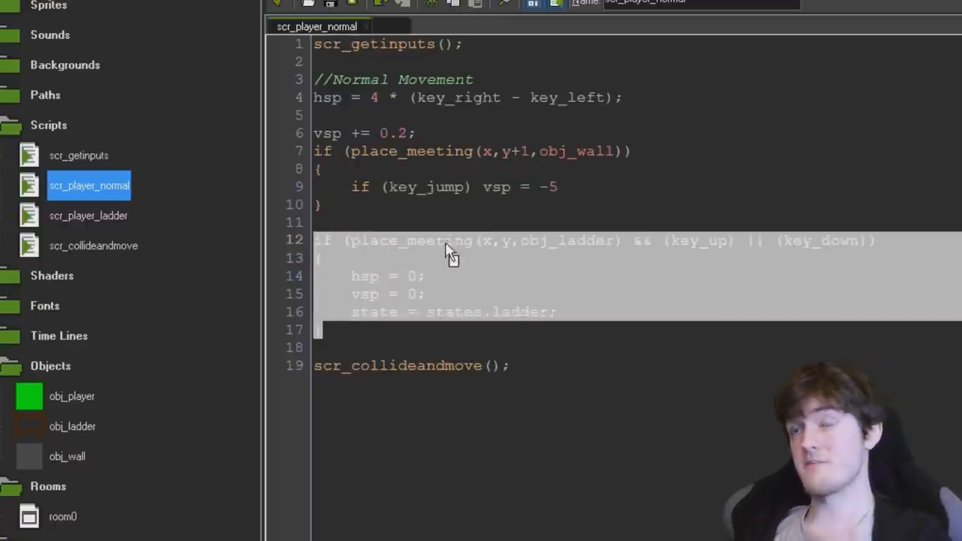
pyautogui.doubleClick(697, 241)
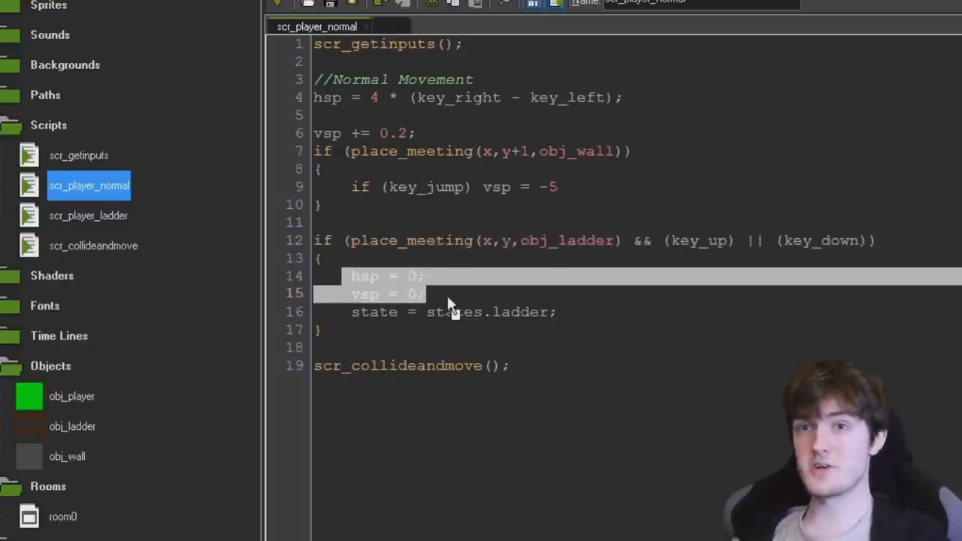
pyautogui.click(464, 311)
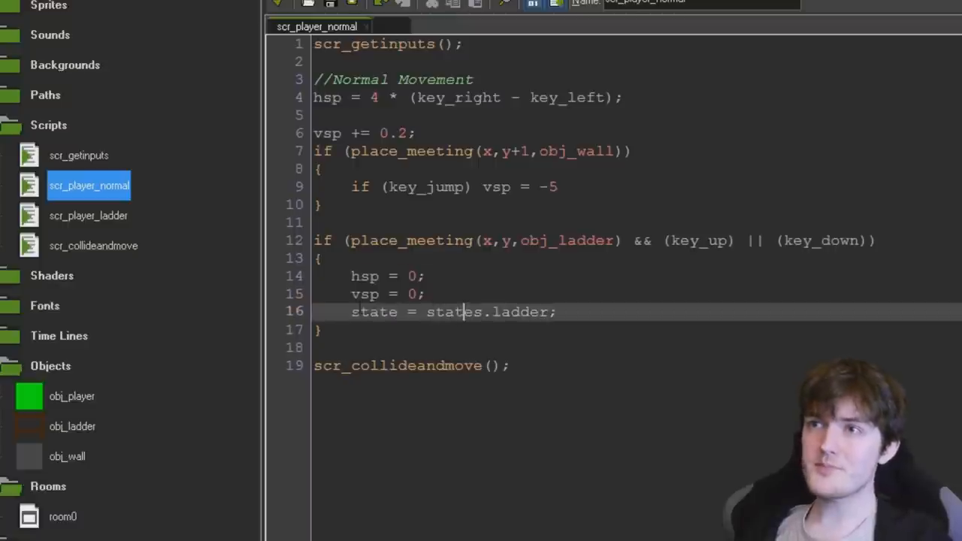
pyautogui.doubleClick(373, 311)
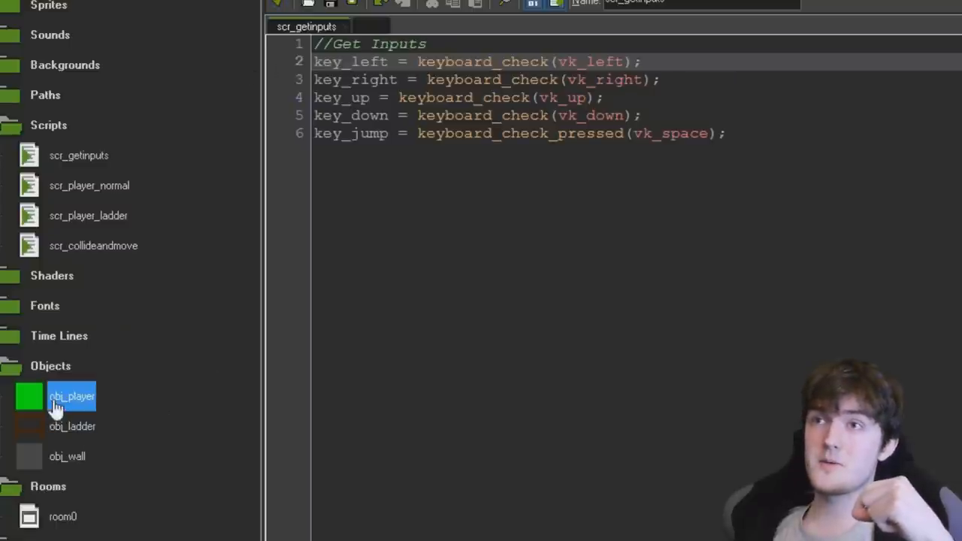
# - Show obj_player's Step code and highlight the states.normal case of the switch
pyautogui.doubleClick(72, 396)
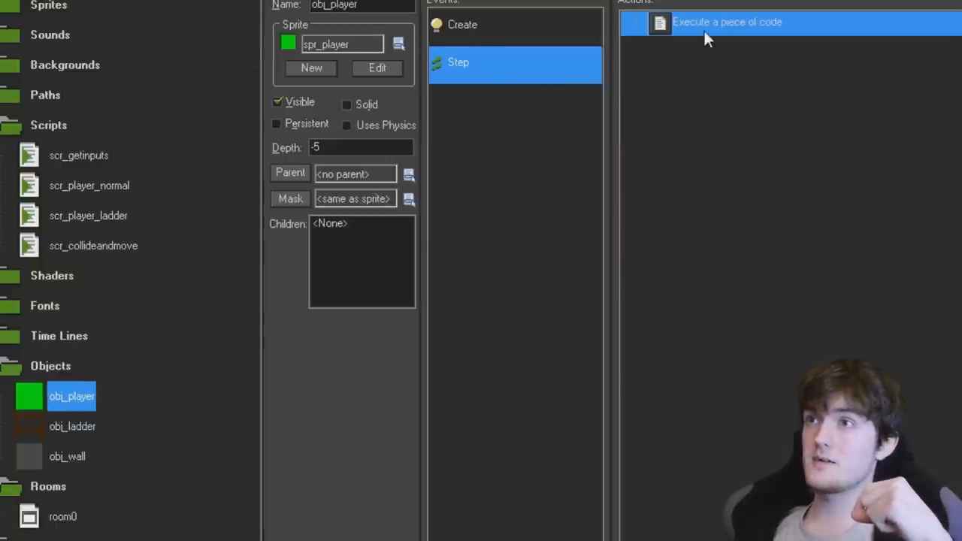
pyautogui.doubleClick(728, 22)
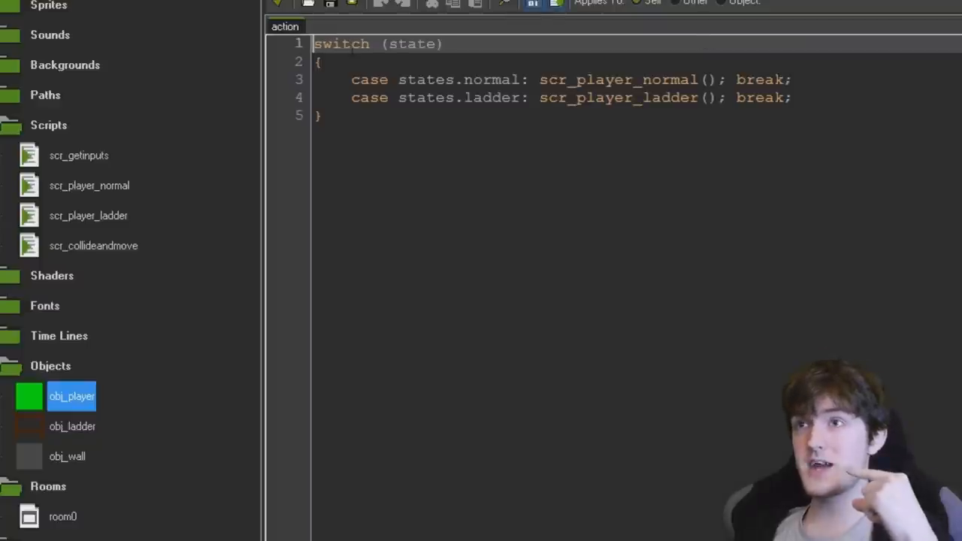
pyautogui.doubleClick(566, 96)
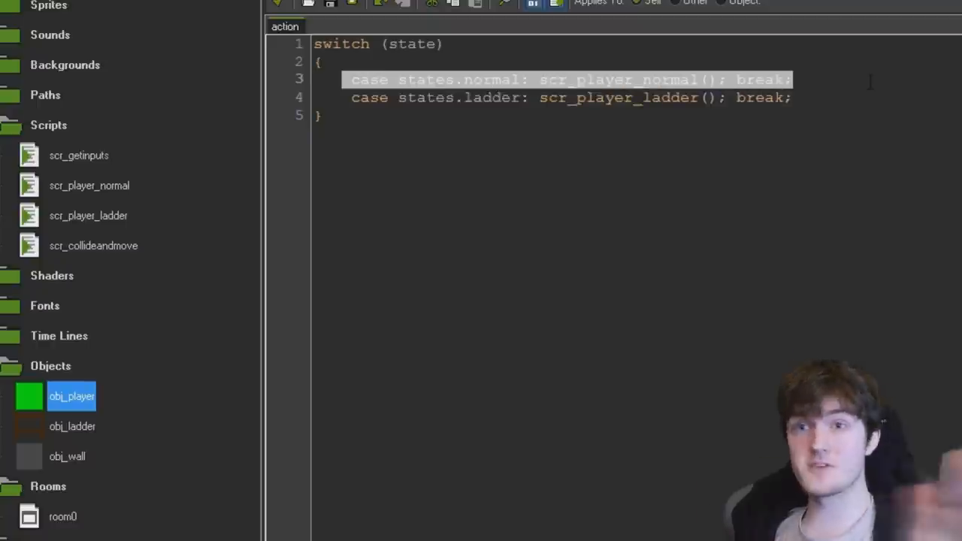
pyautogui.moveTo(871, 88)
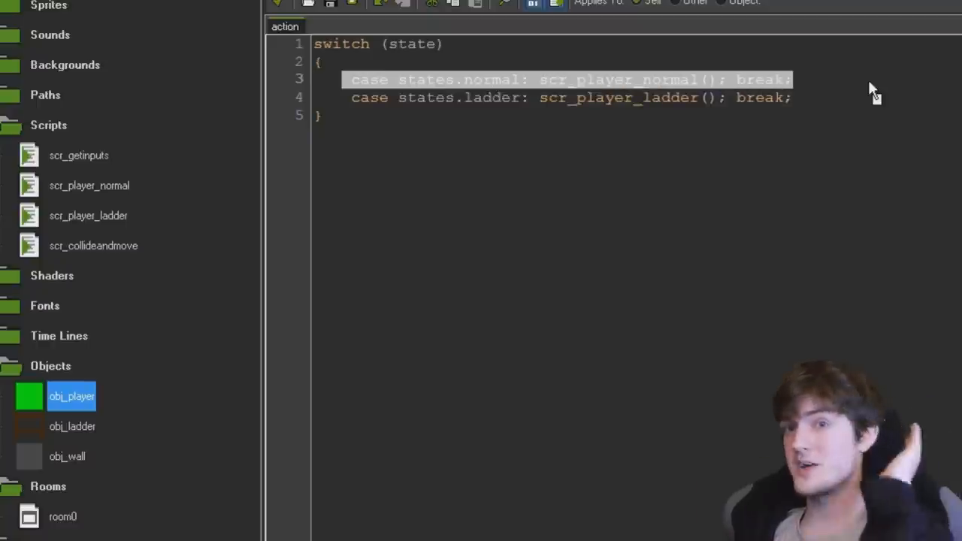
pyautogui.moveTo(88, 217)
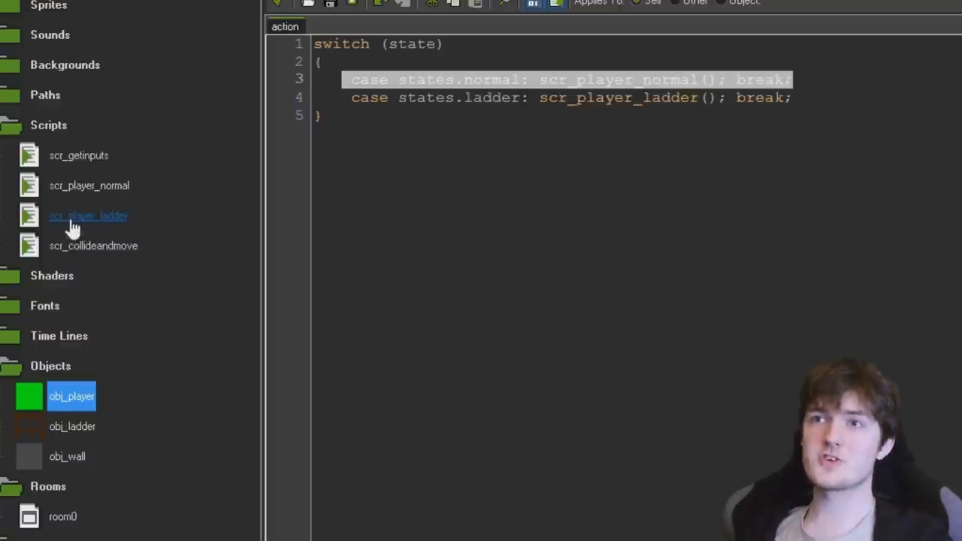
# - Review scr_player_ladder's code for snapping to the ladder and exiting on jump
pyautogui.doubleClick(88, 216)
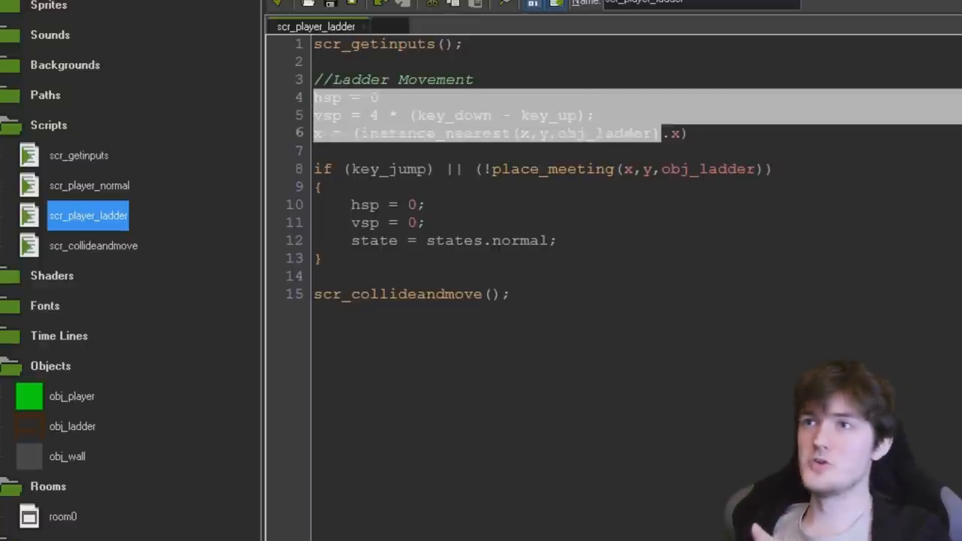
pyautogui.click(691, 133)
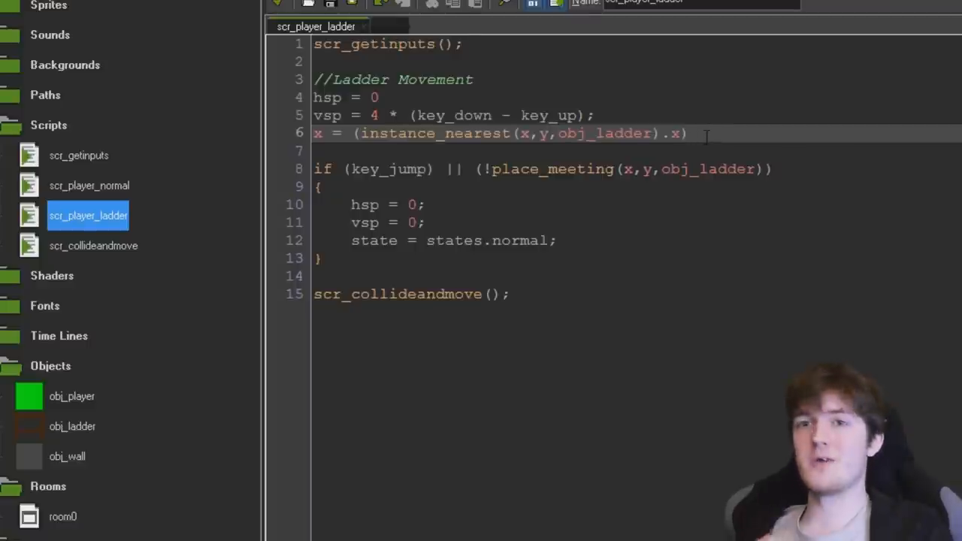